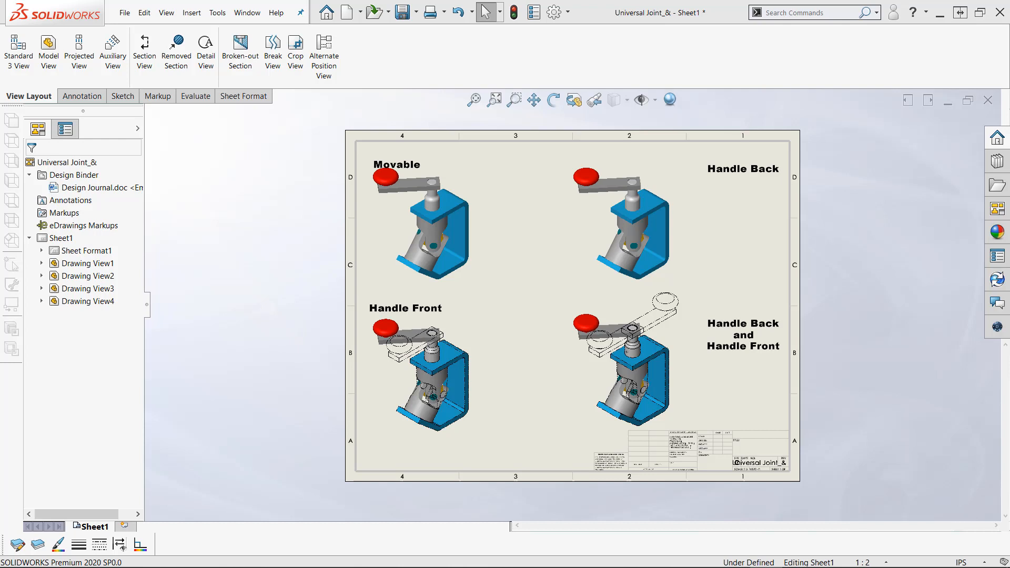
mouse_move(602, 62)
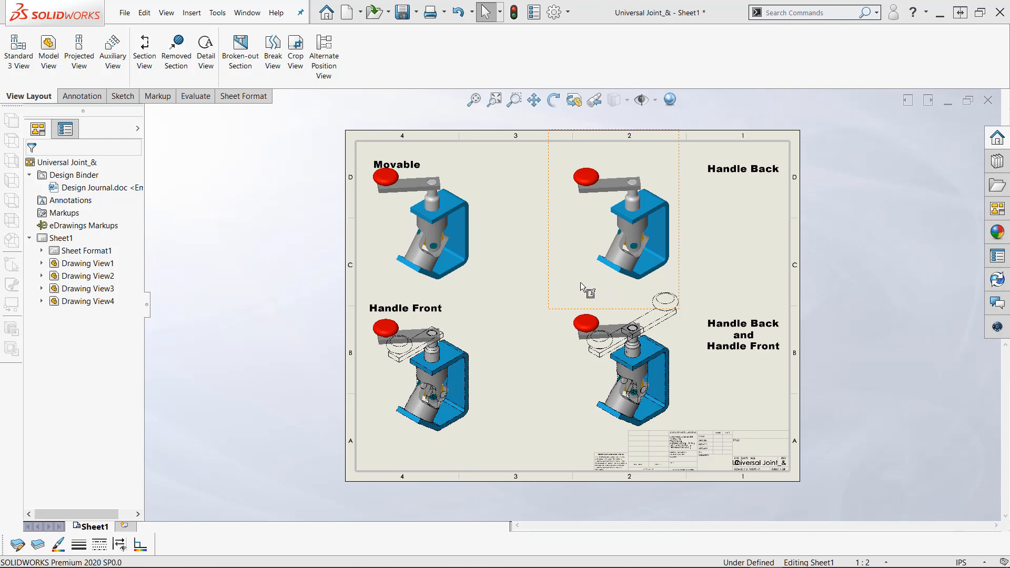
mouse_move(583, 249)
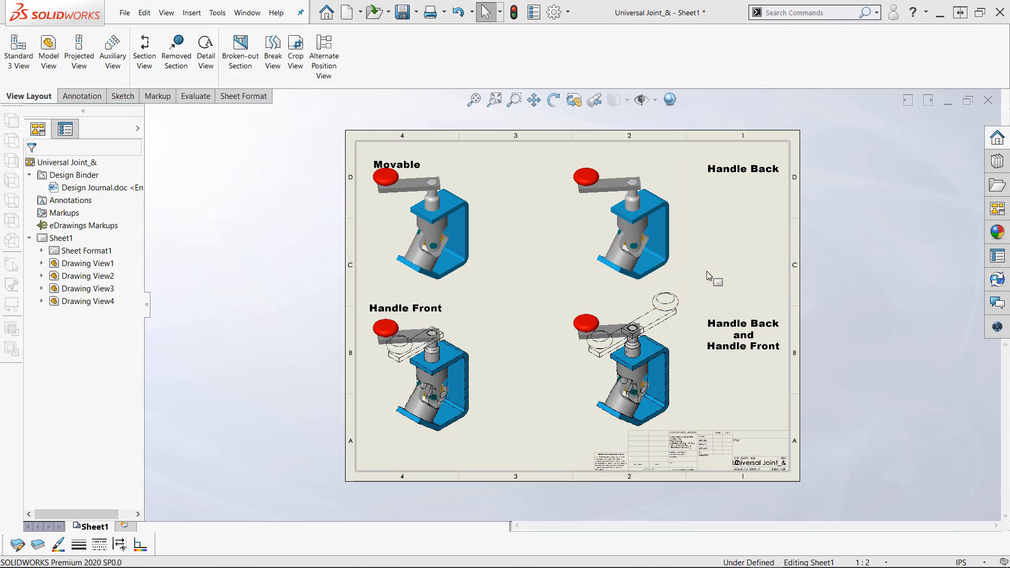
Start an Alternate Position View on the Movable view using a New configuration.
left_click(664, 361)
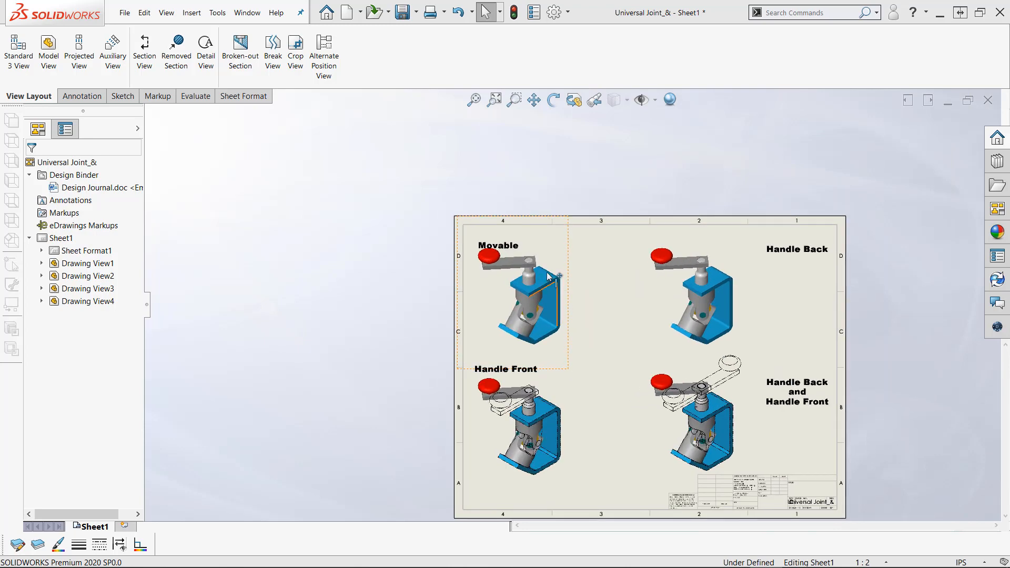
left_click(516, 297)
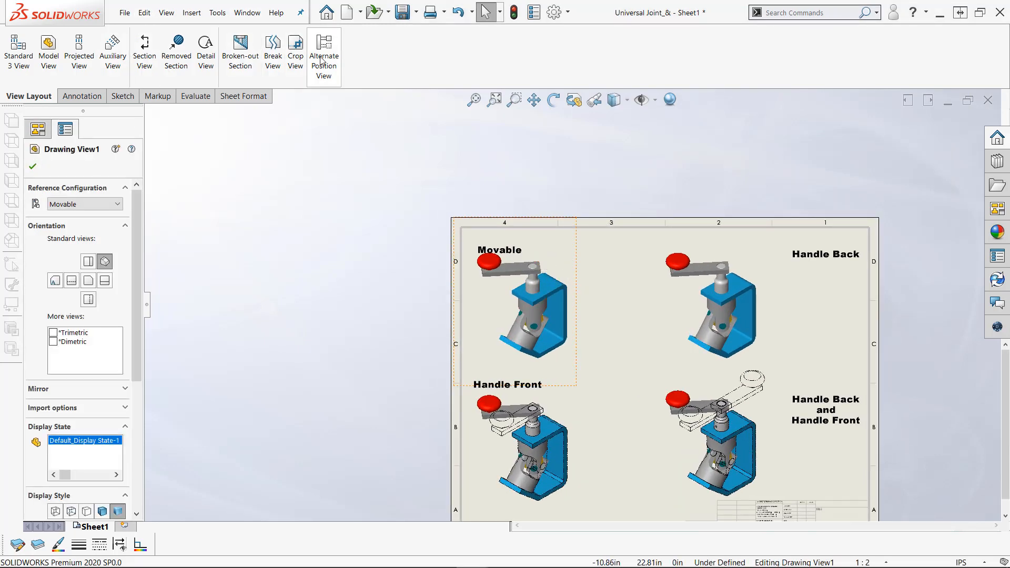
mouse_move(323, 54)
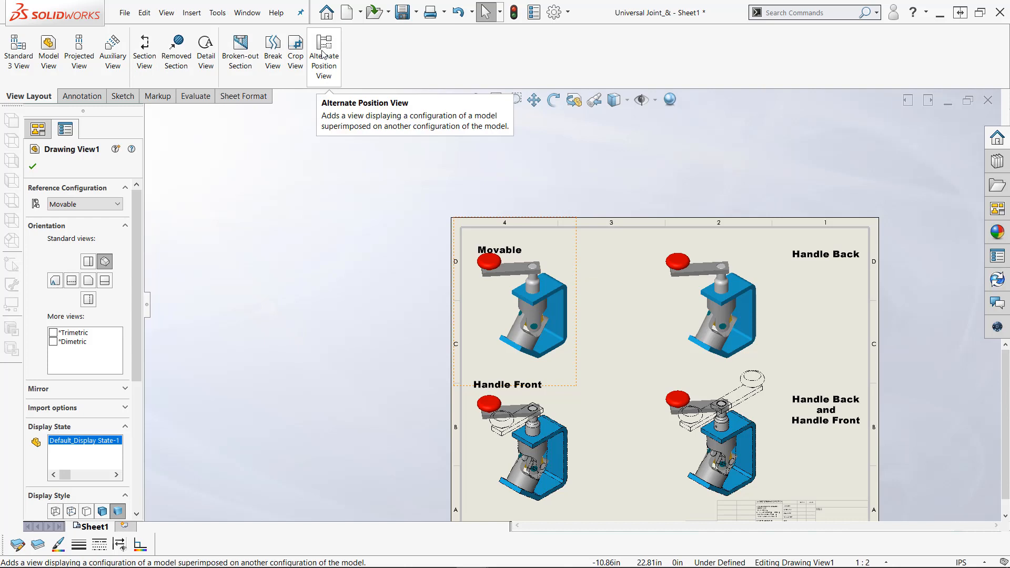
left_click(323, 55)
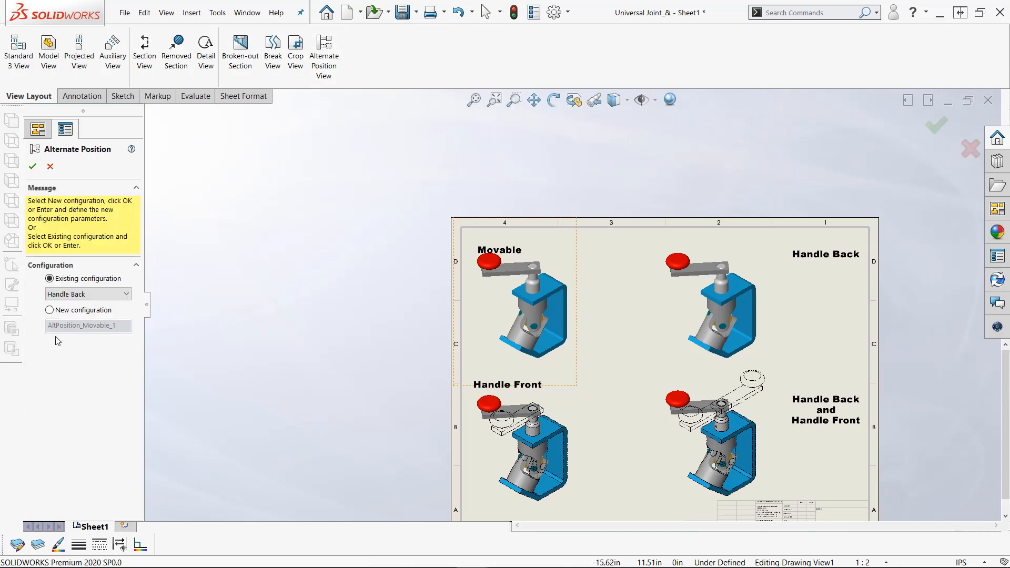
left_click(49, 310)
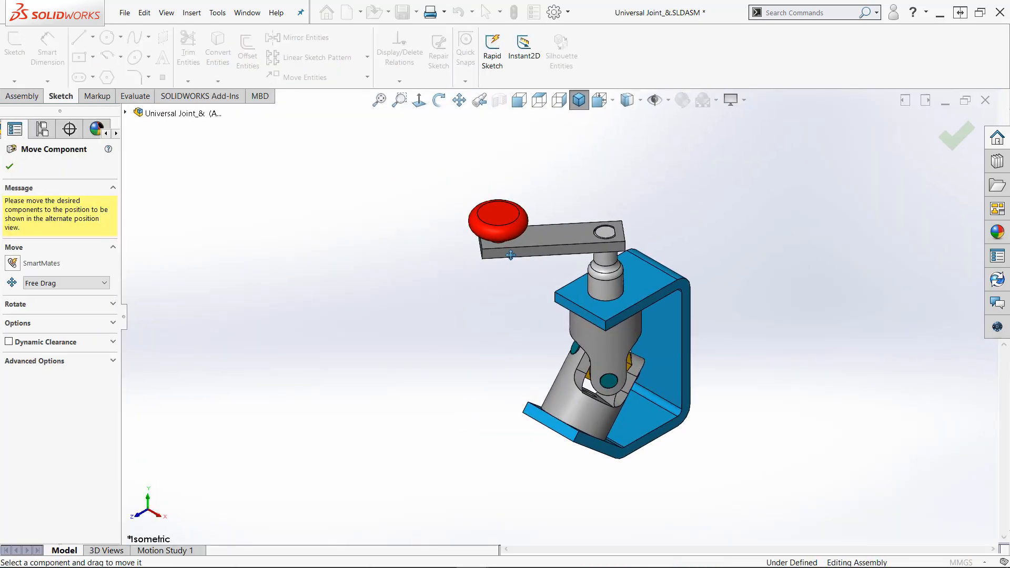
Swing the handle to its alternate position so it appears as a phantom outline.
left_click_drag(510, 256, 689, 300)
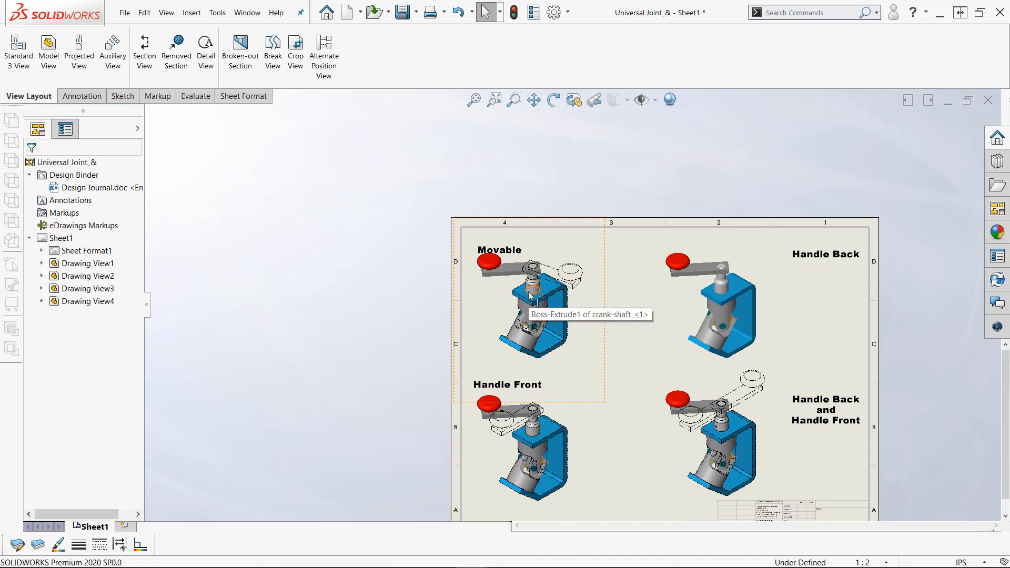
Give the Handle Back view an alternate position reusing the existing AltPosition_Movable_1 configuration.
left_click(702, 303)
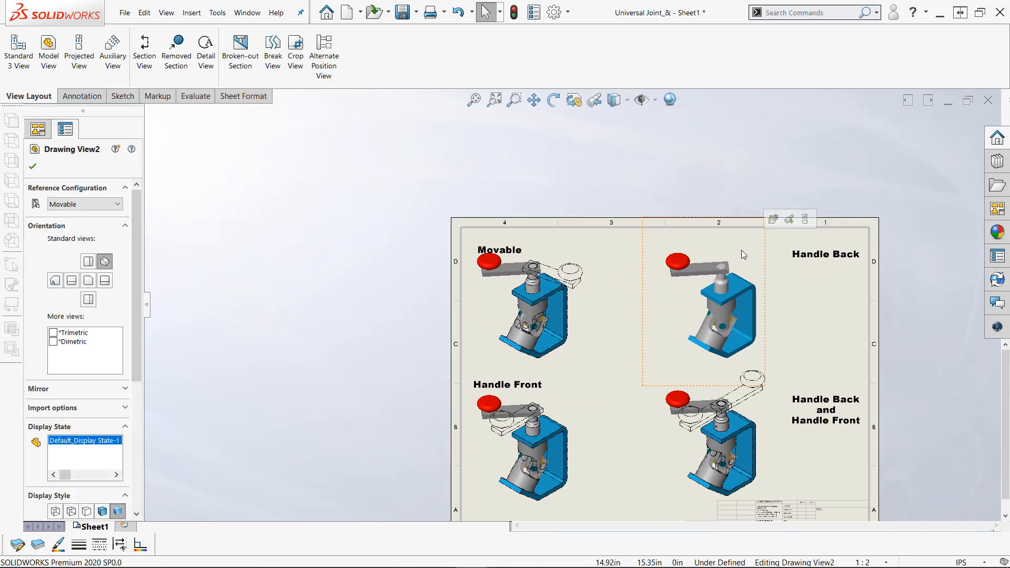
mouse_move(736, 252)
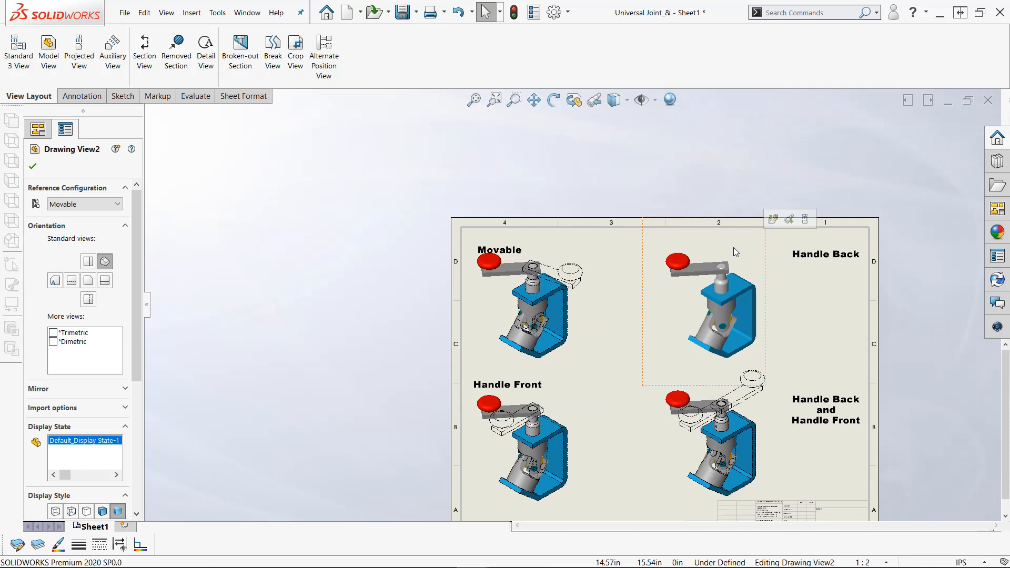
left_click(323, 52)
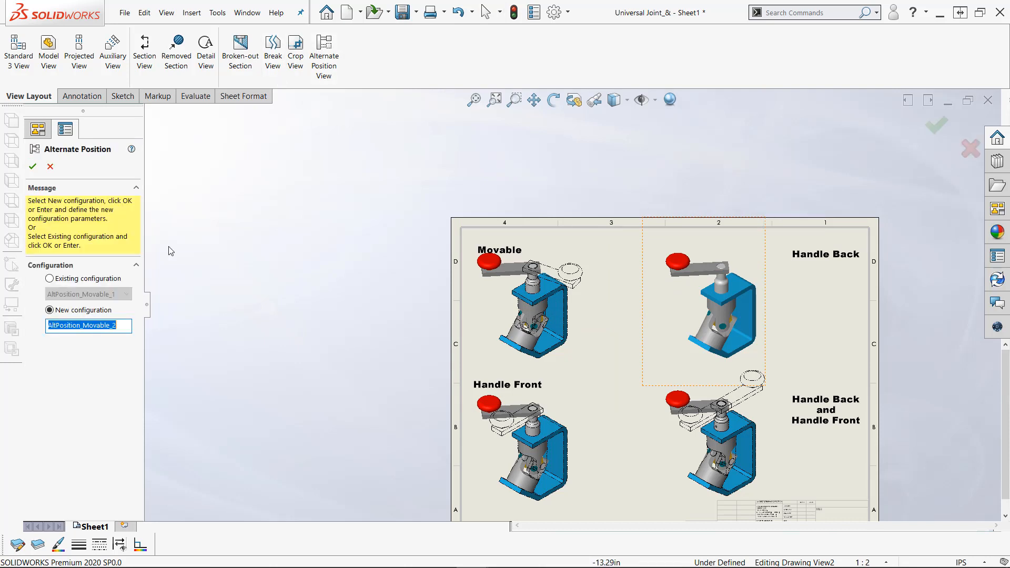
left_click(49, 278)
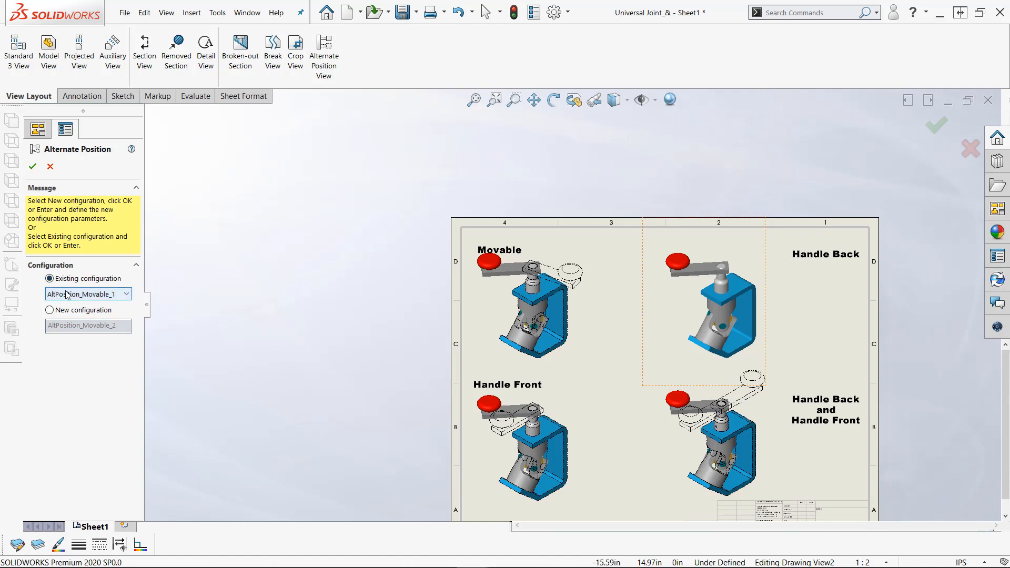
left_click(84, 293)
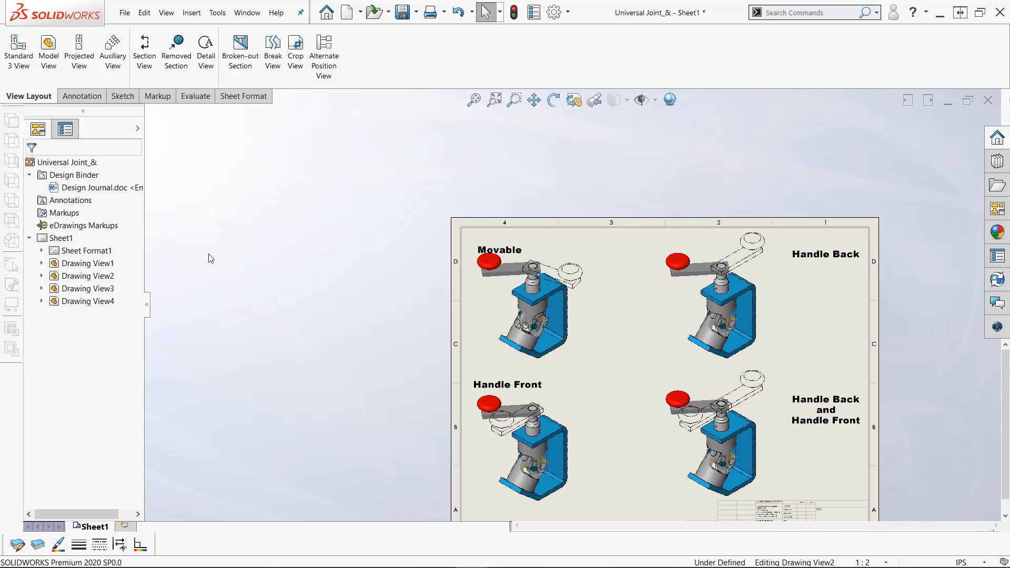
mouse_move(557, 156)
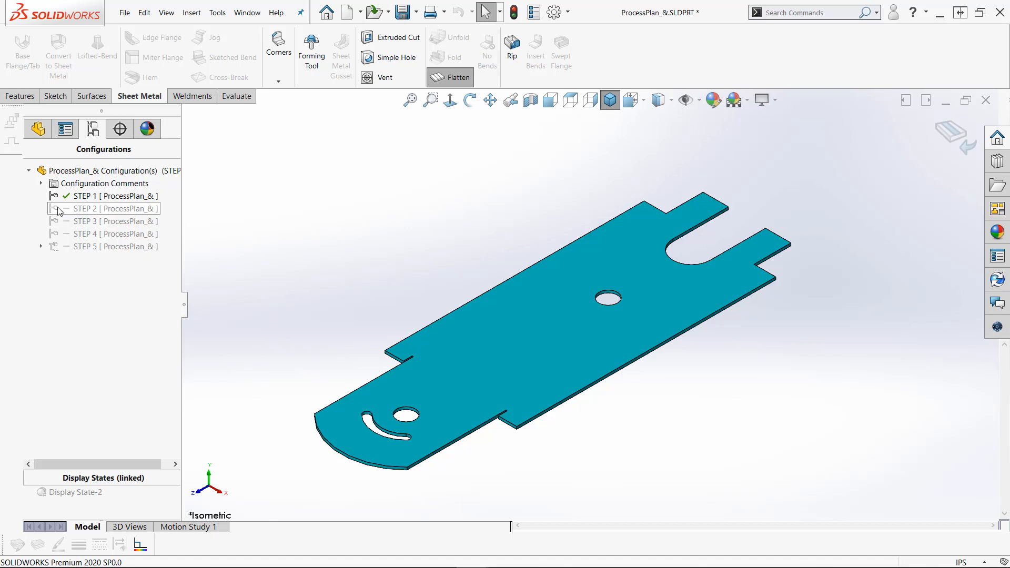
mouse_move(57, 215)
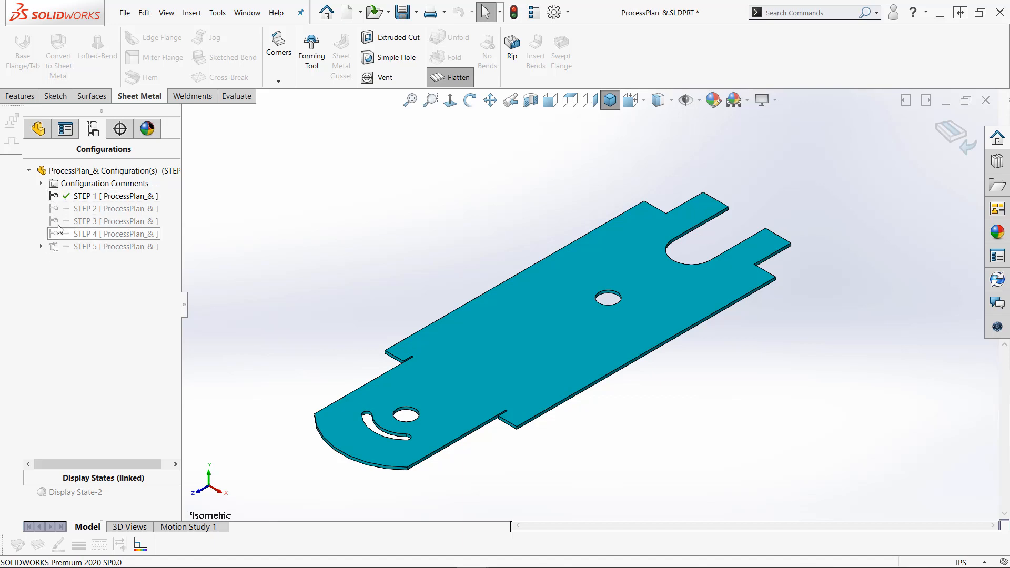
Activate the STEP 2, STEP 3 and STEP 4 configurations of ProcessPlan_& in turn.
double_click(97, 208)
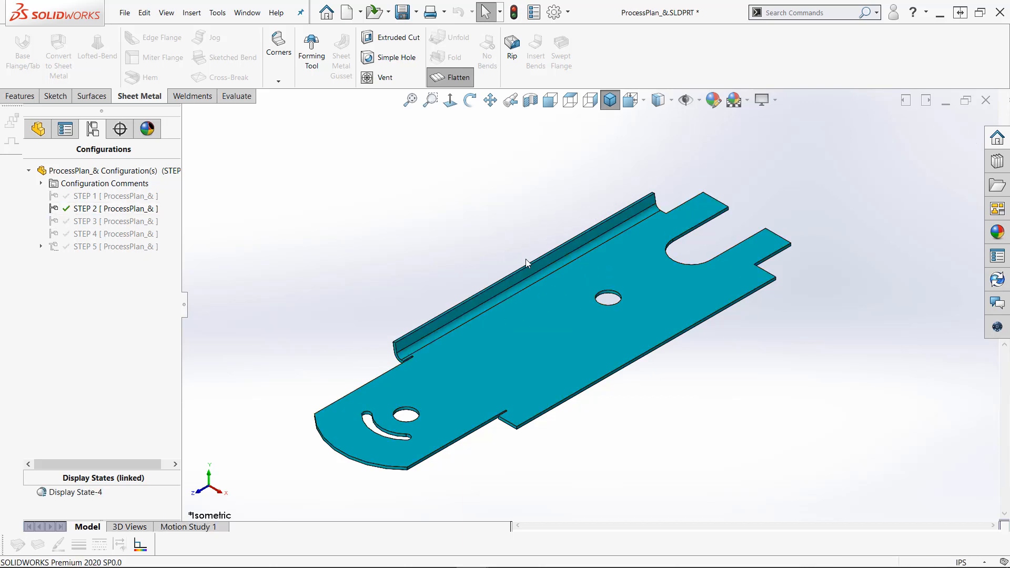
double_click(116, 221)
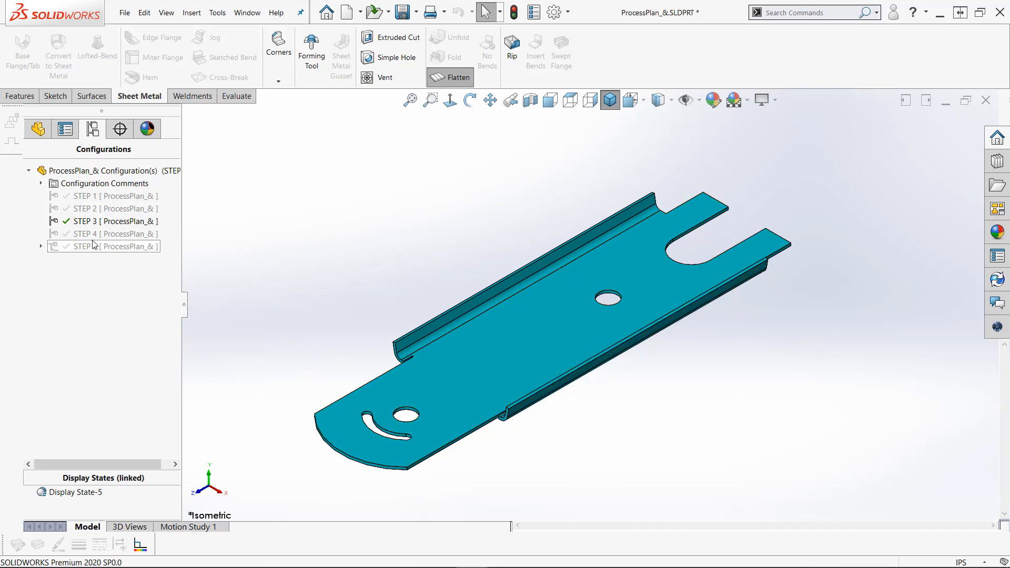
double_click(86, 233)
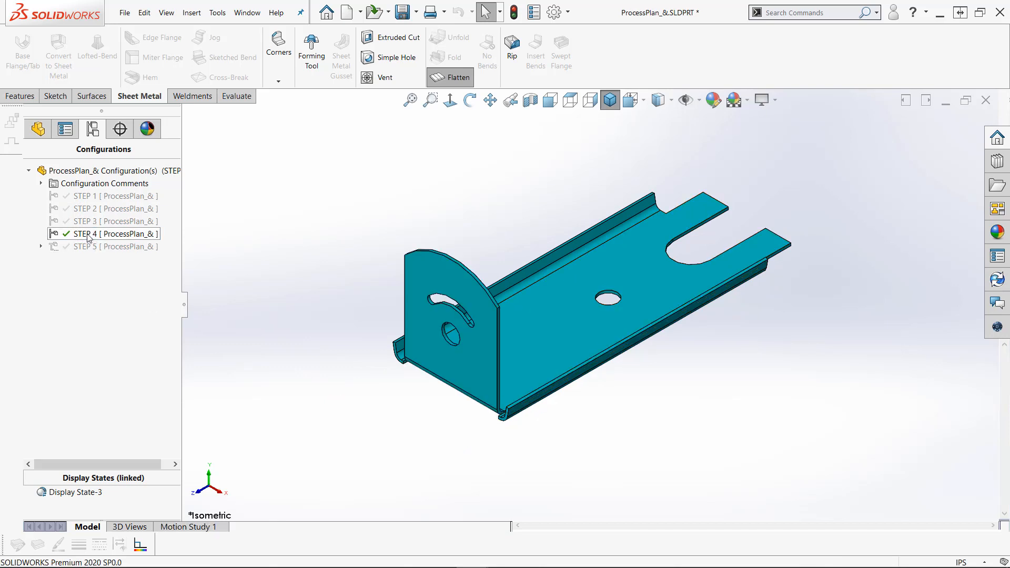
left_click(103, 247)
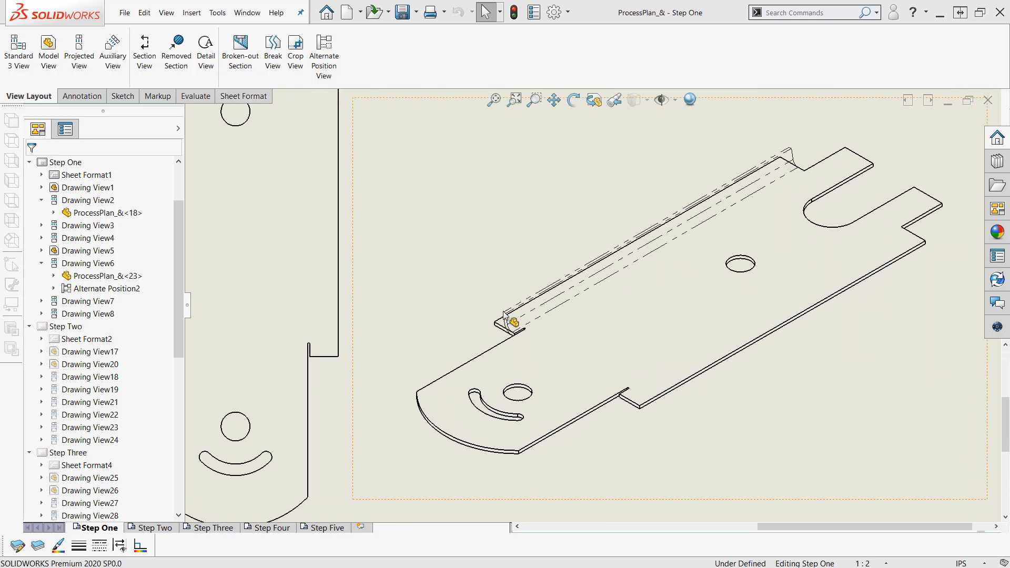
Switch to the Step Three sheet and select isometric Drawing View32 under 'Step Four as Alt Pos View'.
left_click(211, 527)
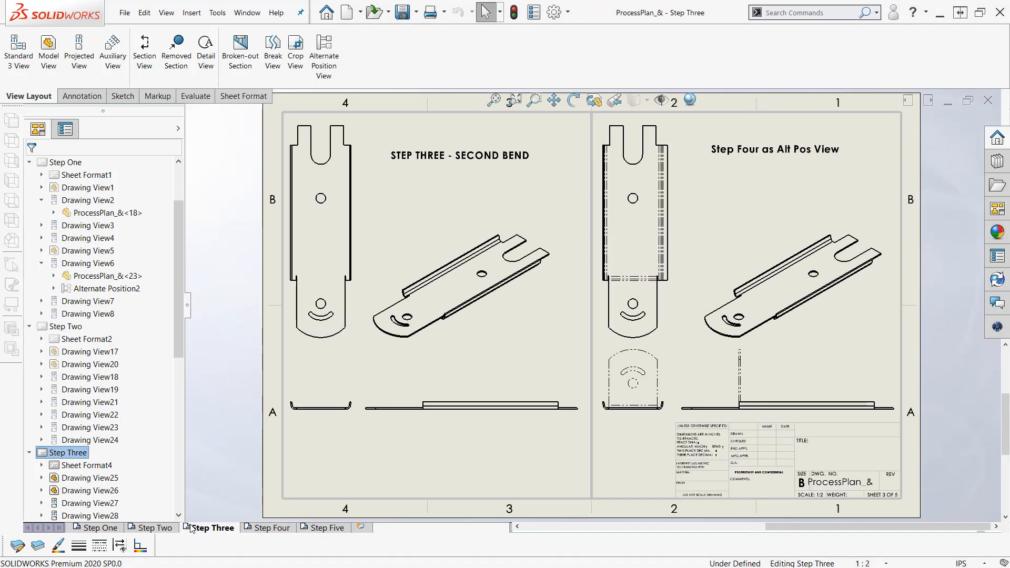
left_click(443, 273)
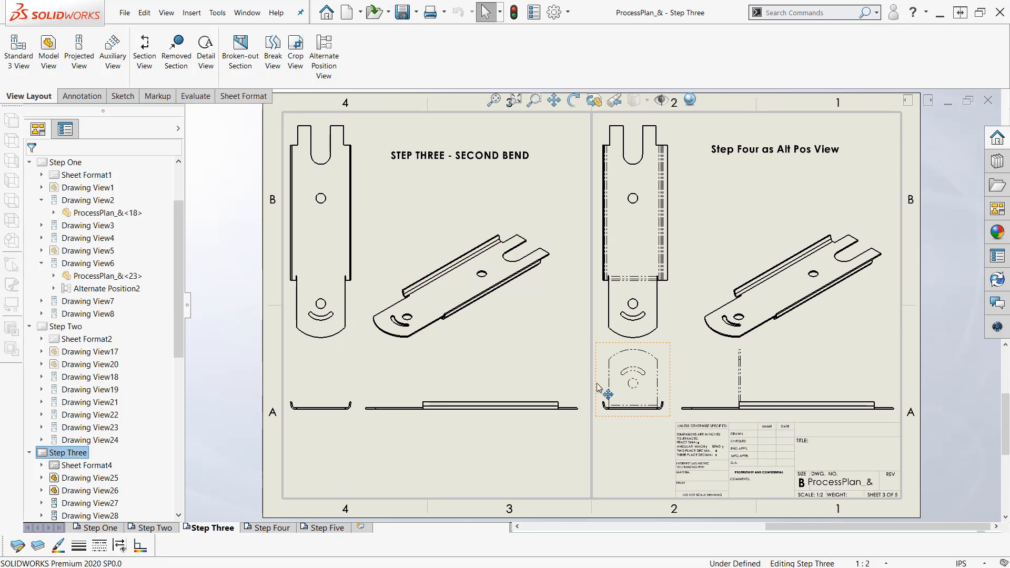
mouse_move(747, 286)
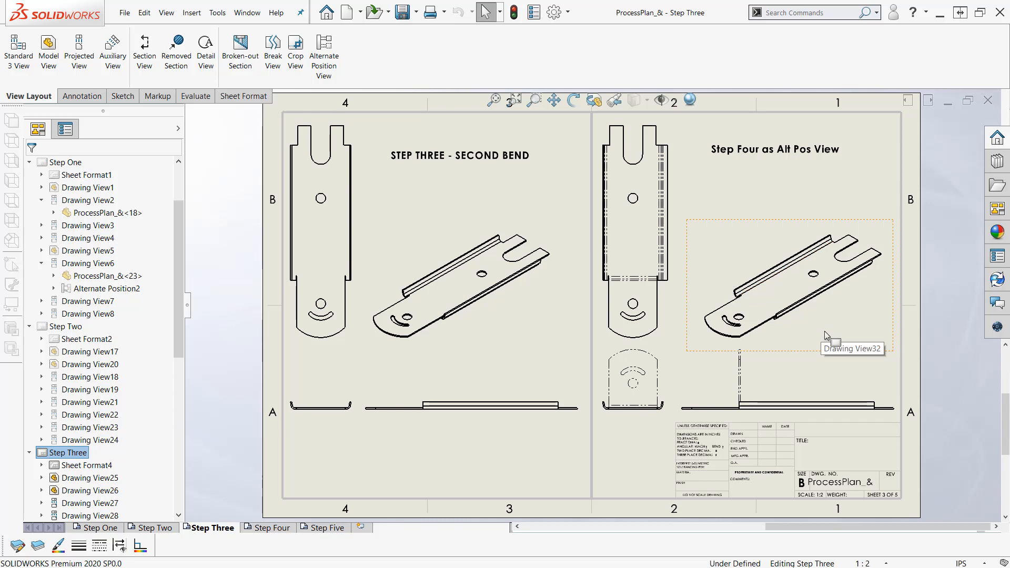
left_click(789, 286)
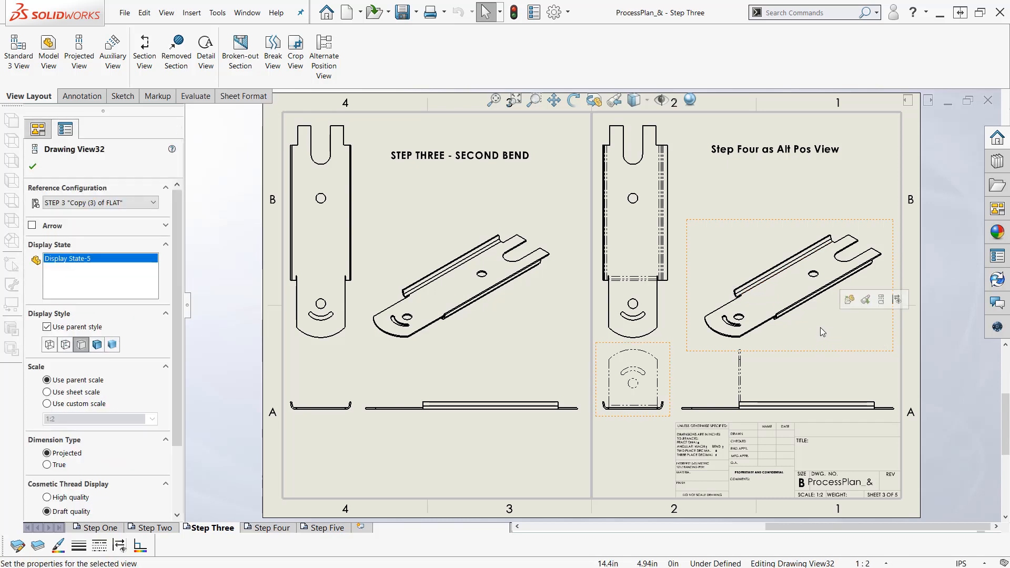
Start an Alternate Position View on Drawing View32 using the existing STEP 4 configuration.
left_click(323, 52)
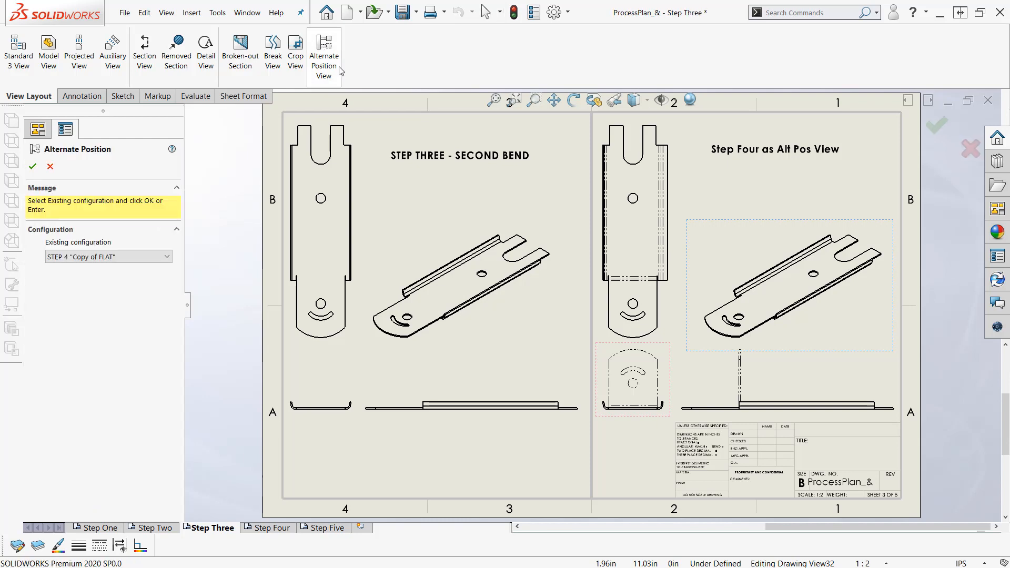
mouse_move(159, 283)
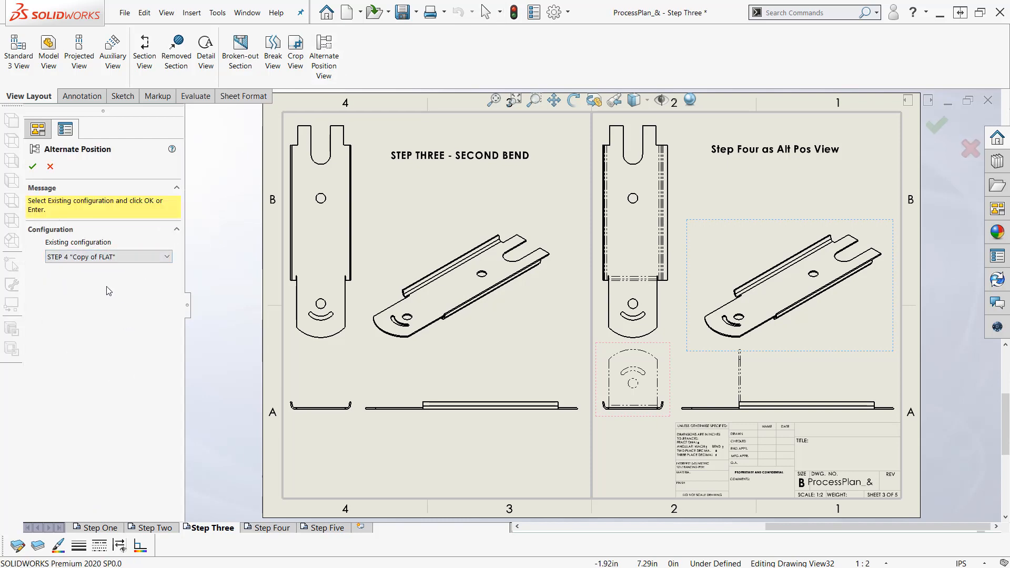
mouse_move(125, 315)
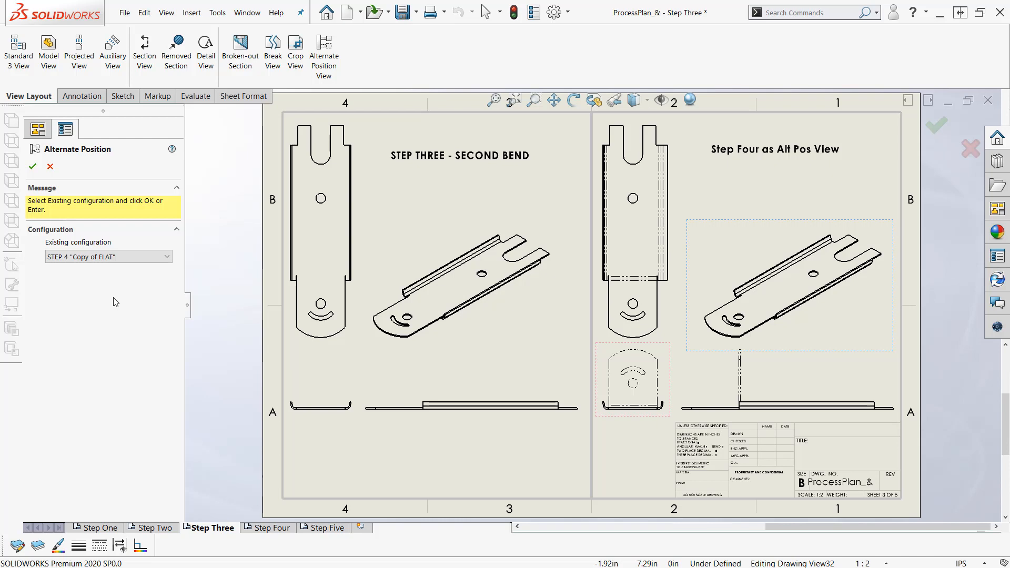
mouse_move(137, 367)
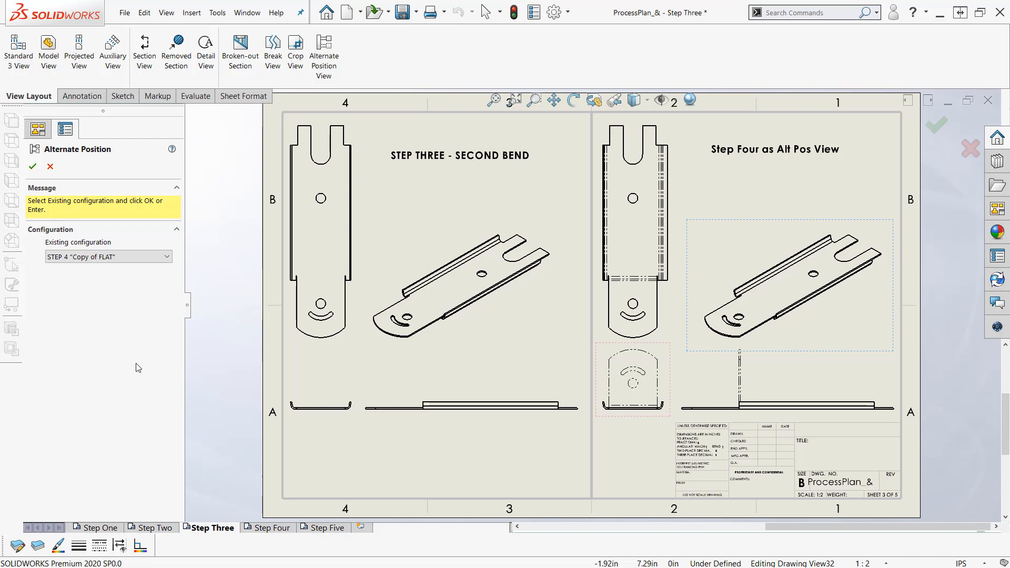
mouse_move(107, 285)
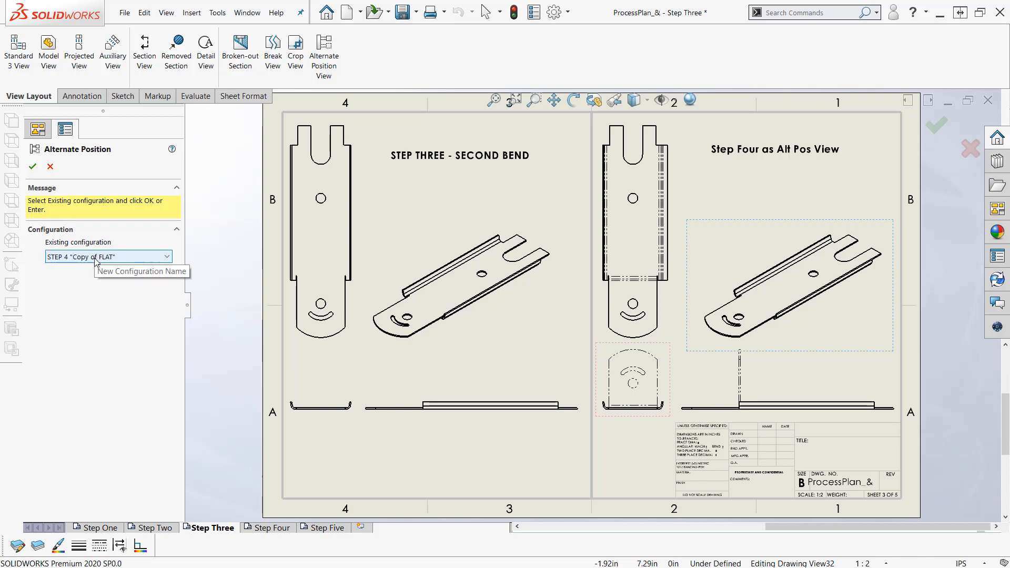
mouse_move(101, 263)
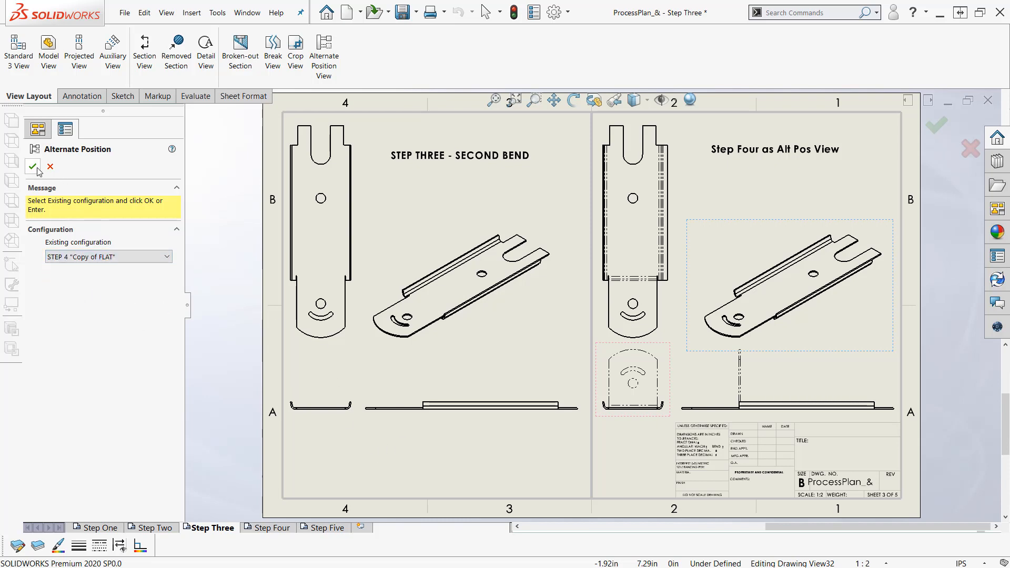
Confirm the alternate position so the STEP 4 upright tab overlays the view as a phantom outline.
left_click(33, 167)
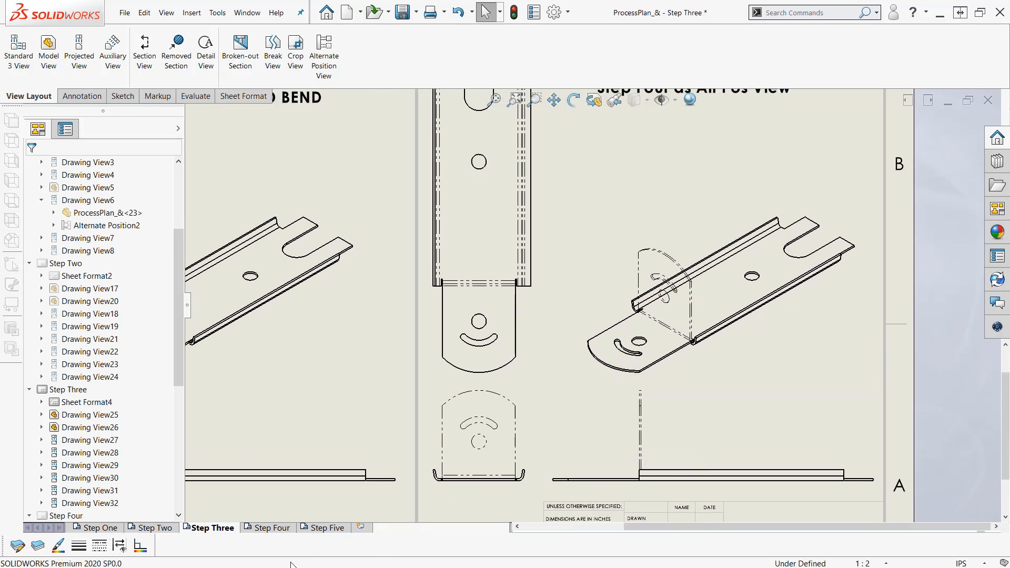
mouse_move(187, 552)
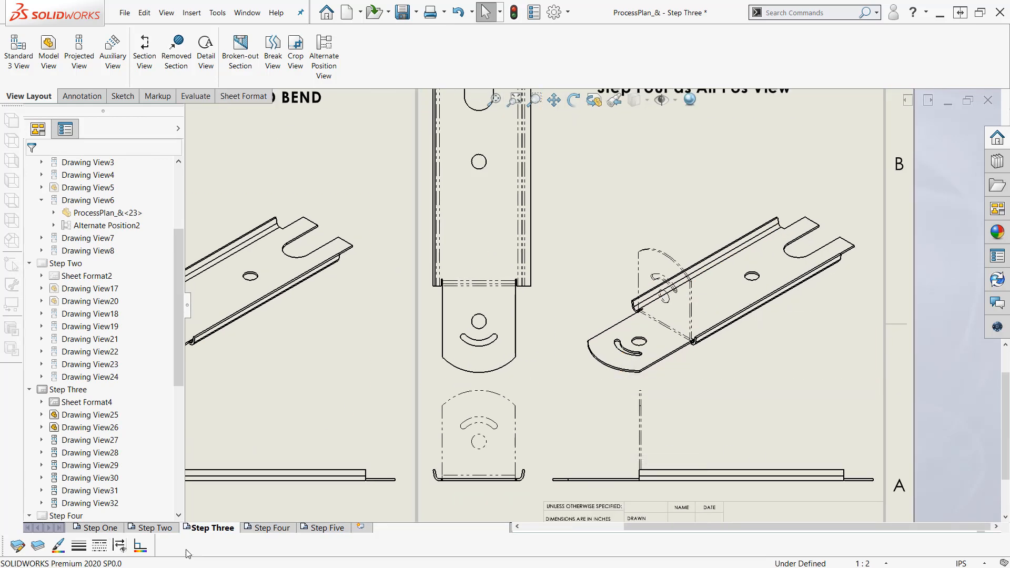